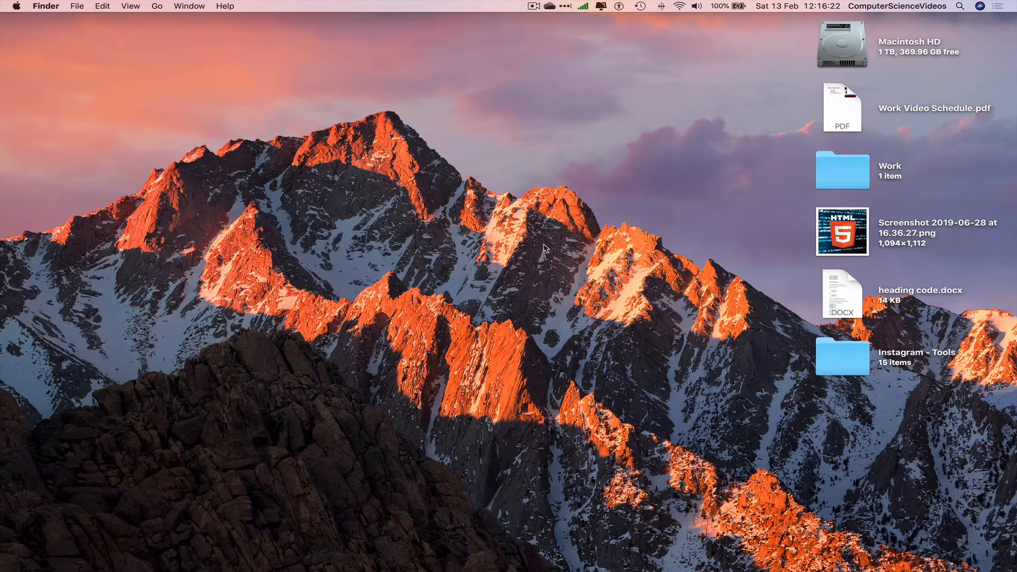
Step: Open the Work folder from the desktop to see Work Video Schedule.docx
click(843, 175)
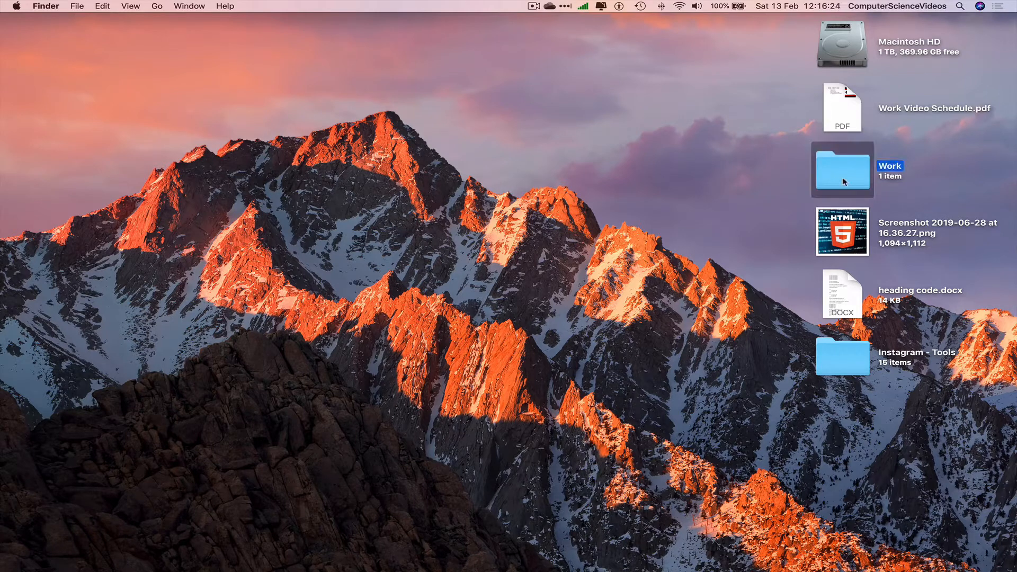
double_click(842, 169)
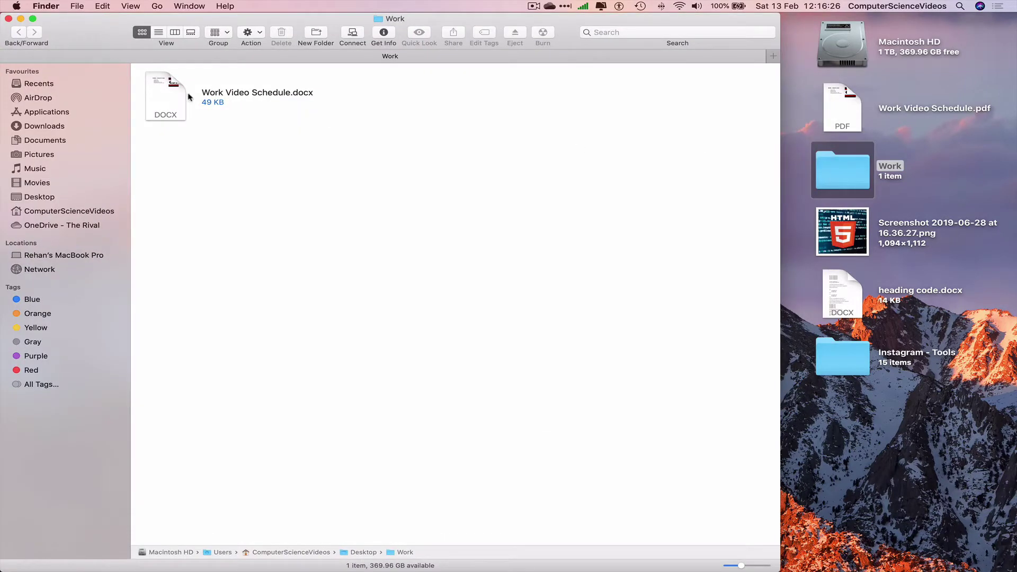
mouse_move(269, 100)
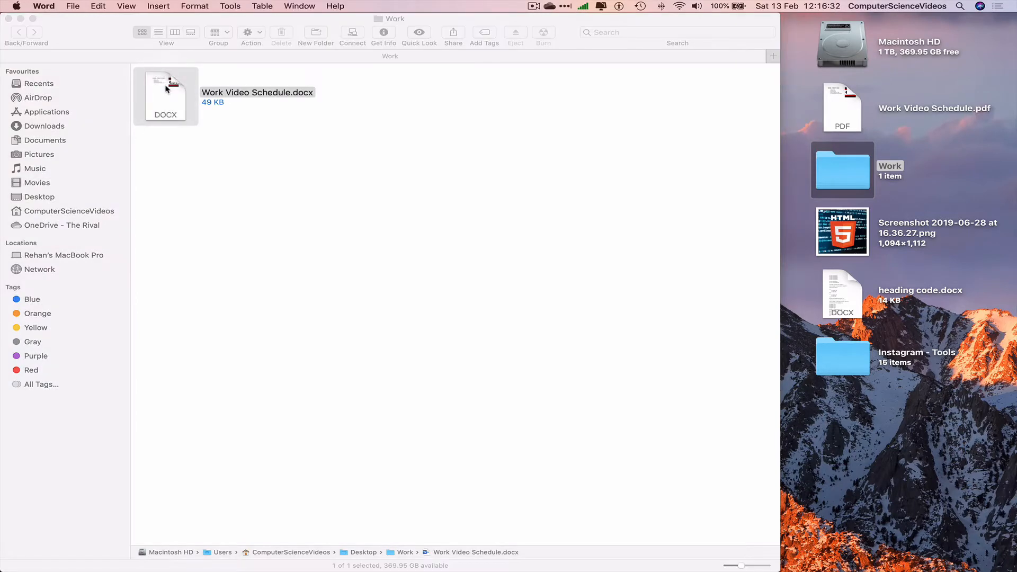
Step: Open Work Video Schedule.docx in Word and select the CSV logo image
double_click(165, 97)
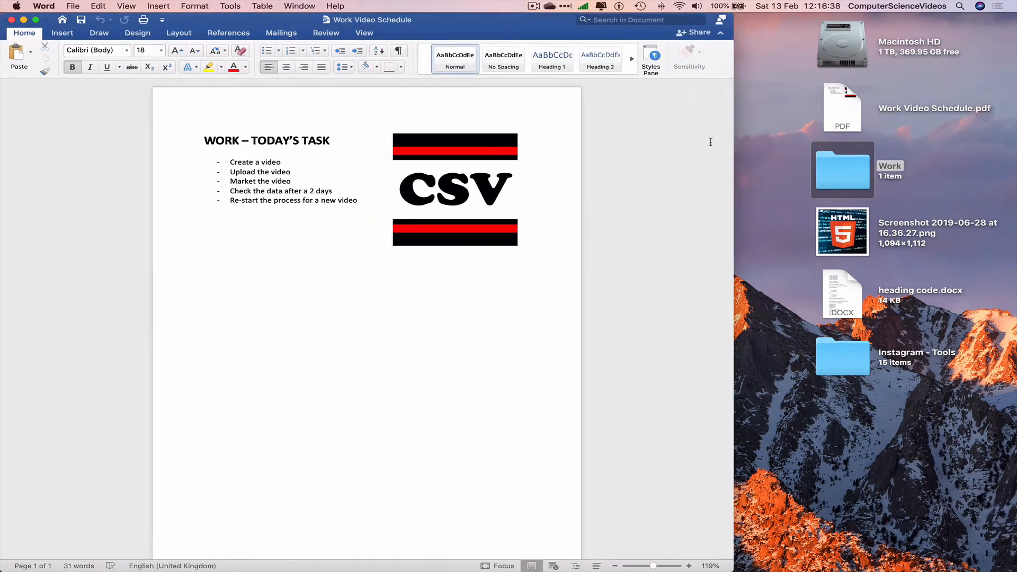
mouse_move(535, 180)
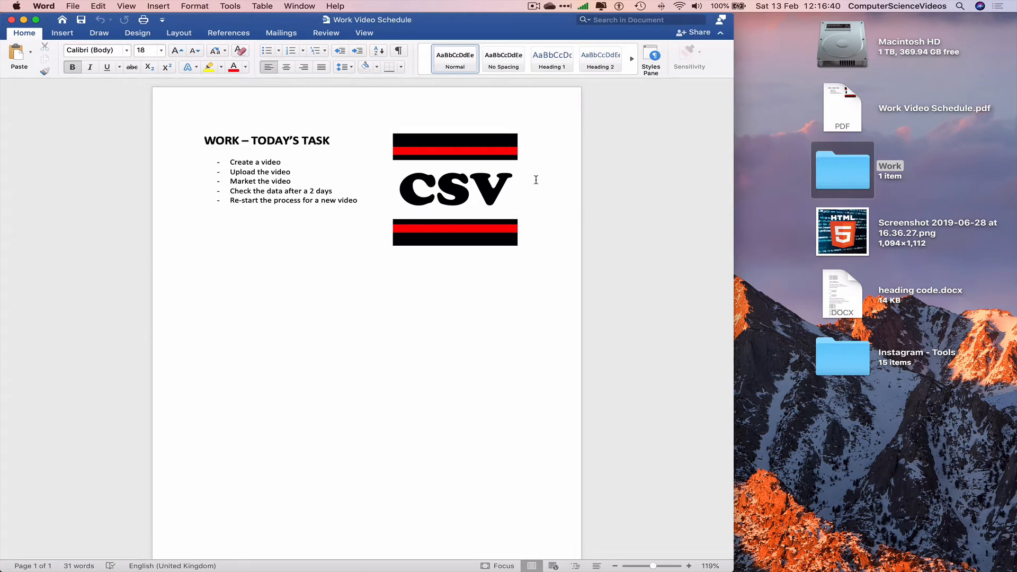
click(206, 140)
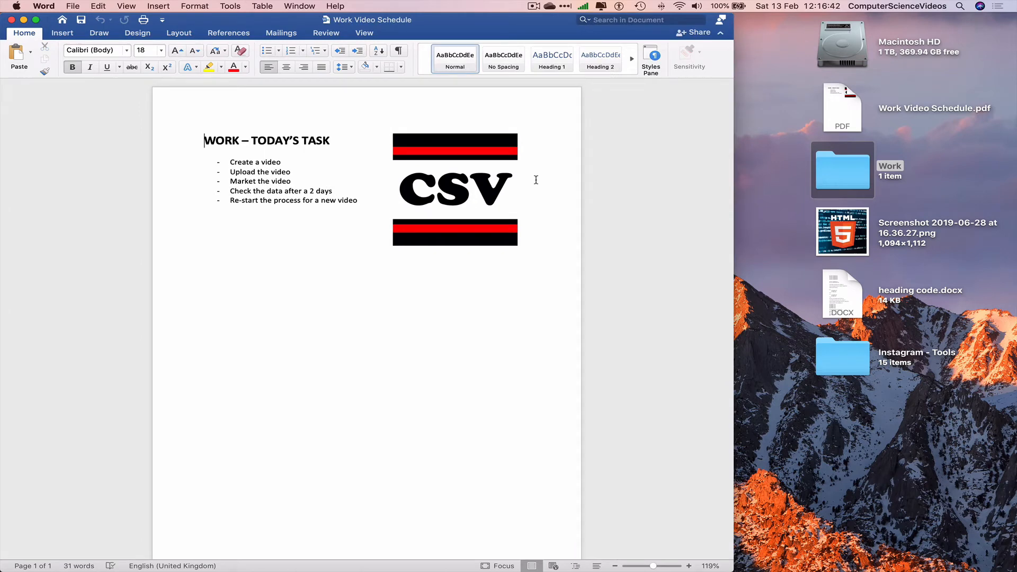
click(455, 189)
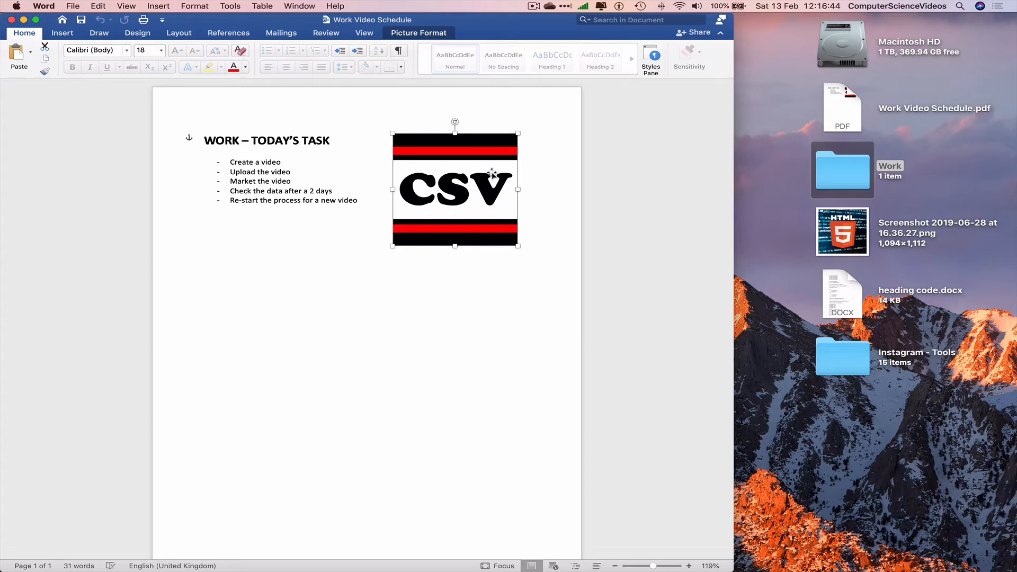
mouse_move(512, 157)
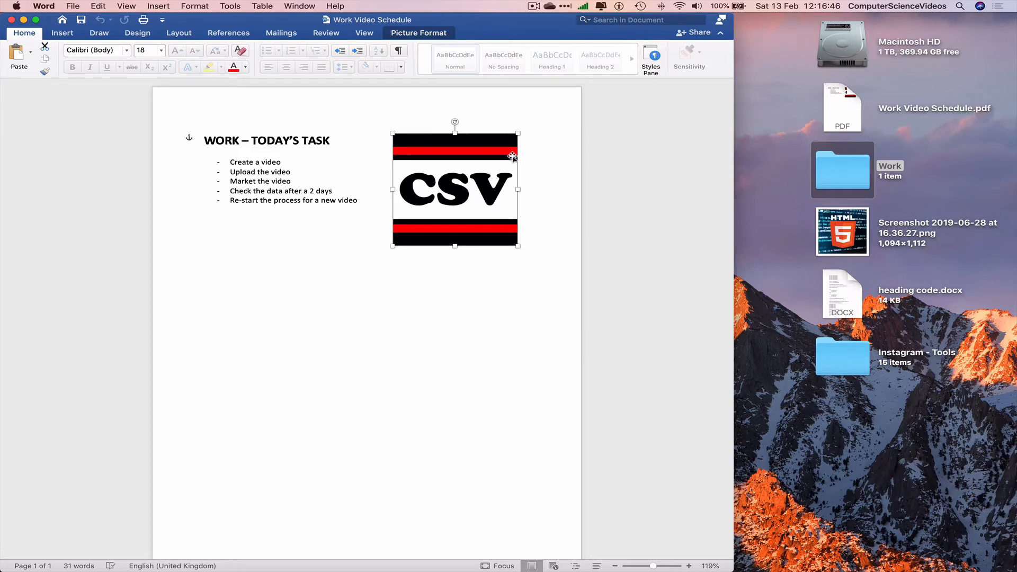
Step: Save the CSV logo via Save as Picture… to the Desktop as Picture 1.png (PNG)
right_click(513, 157)
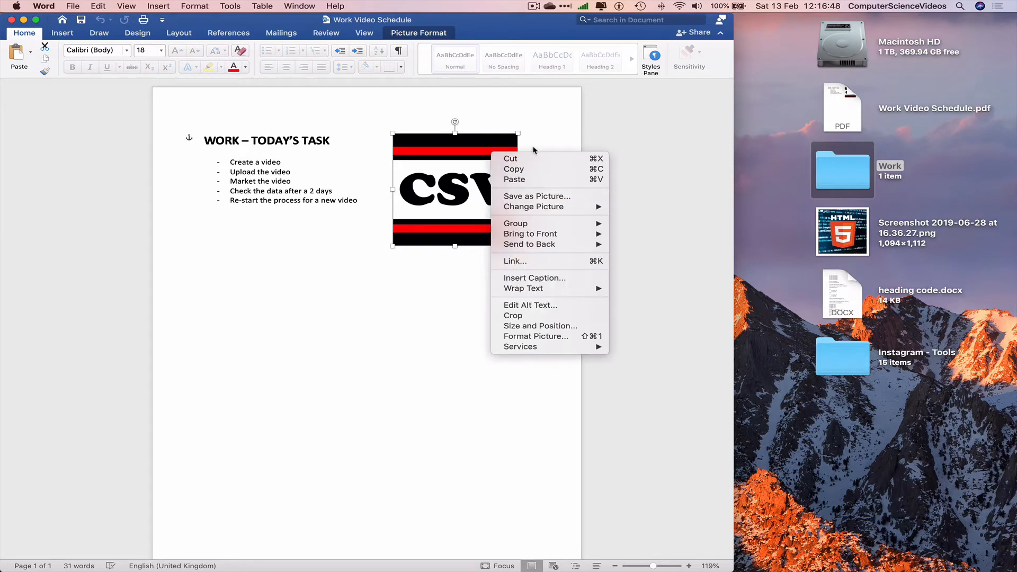
mouse_move(538, 149)
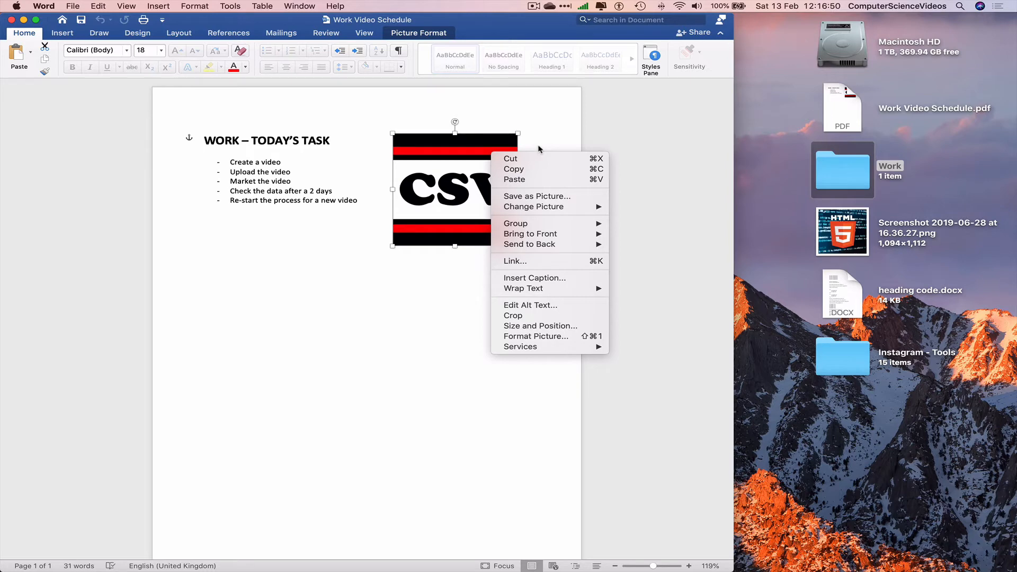
mouse_move(549, 201)
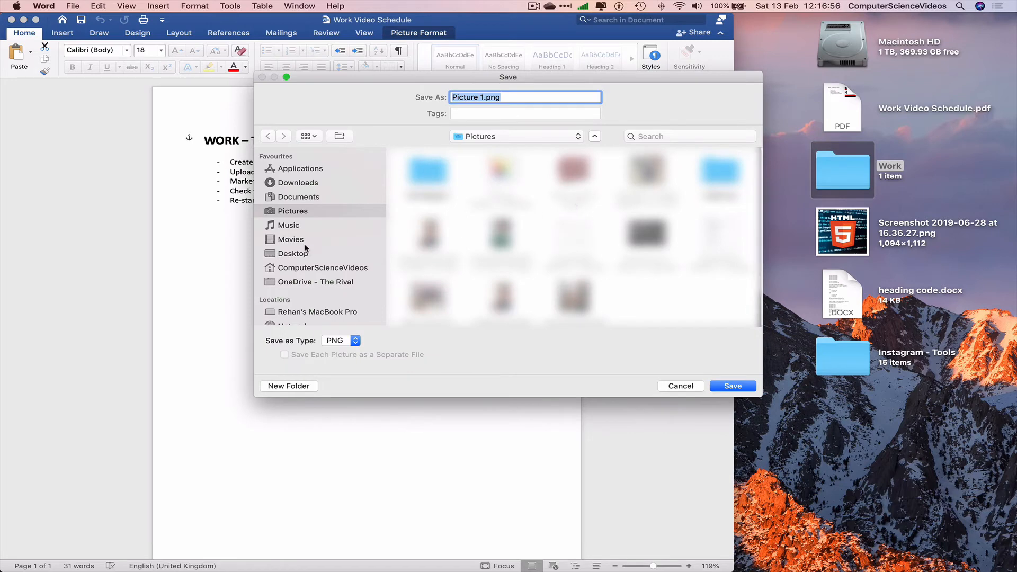
click(292, 253)
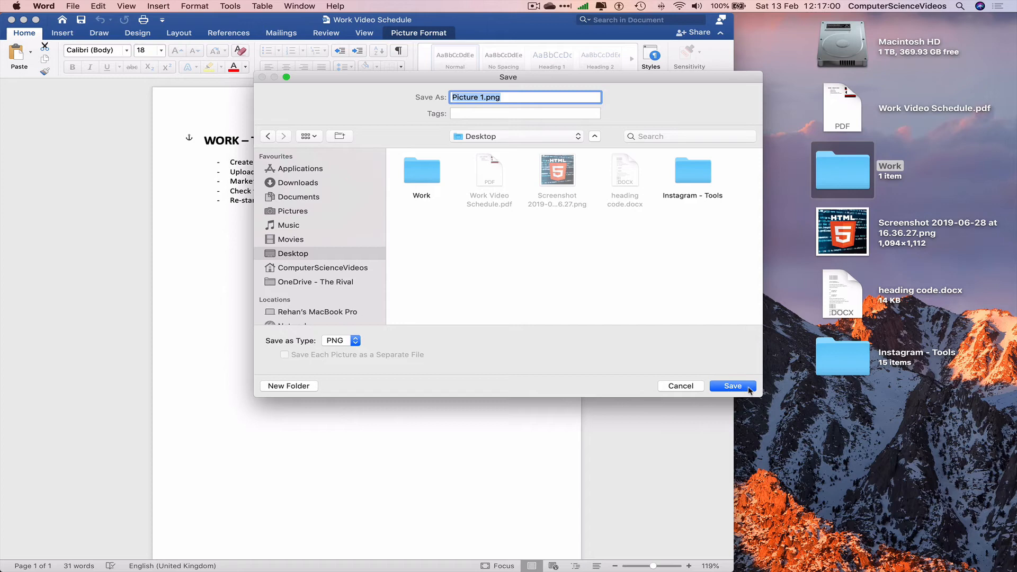
click(733, 386)
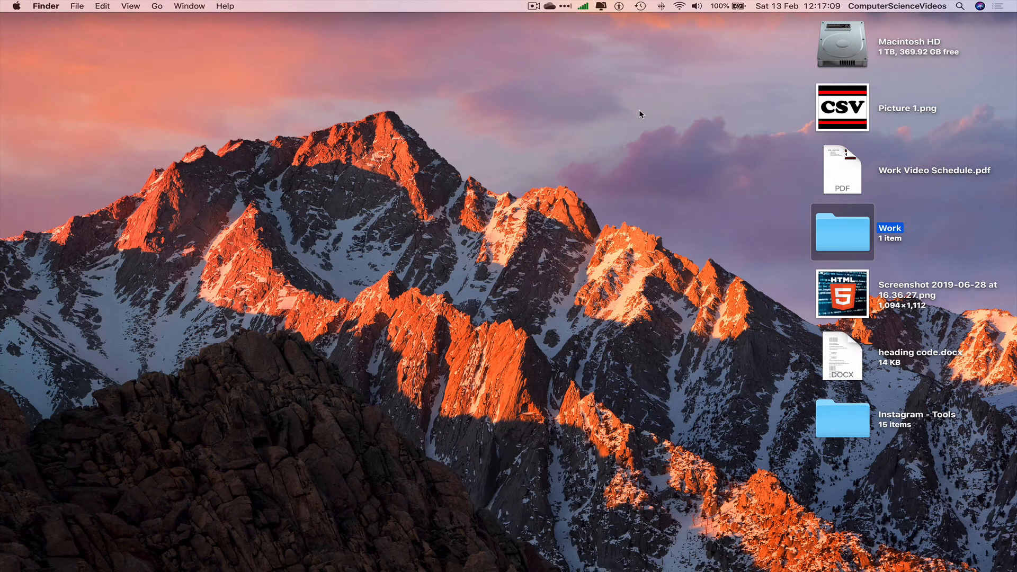
click(843, 106)
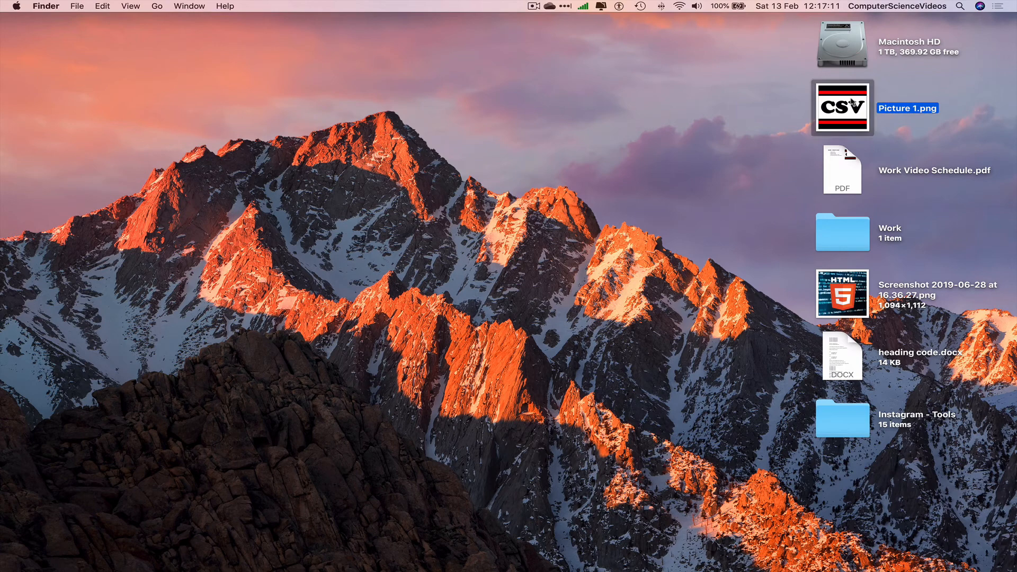
double_click(843, 106)
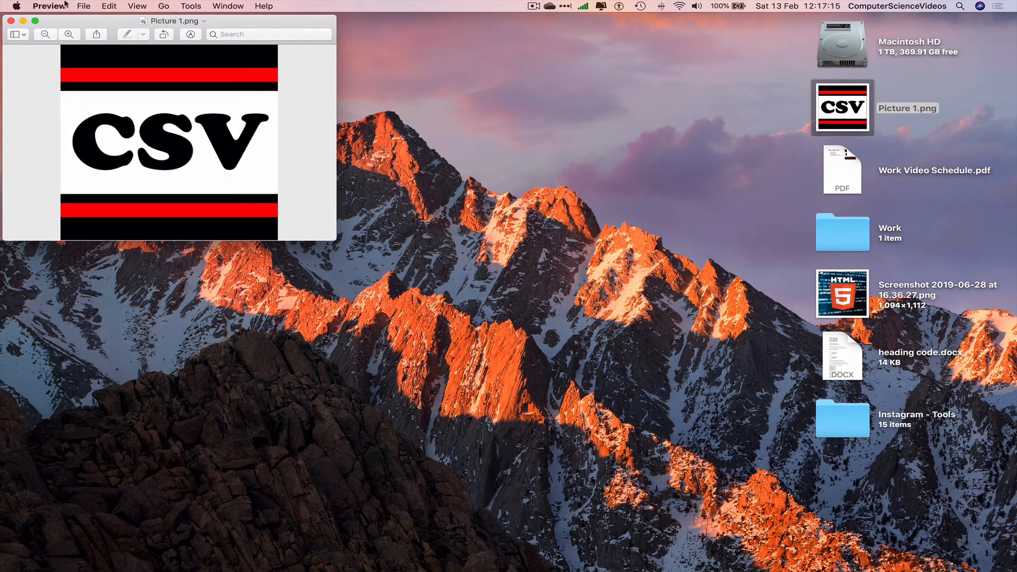
click(23, 20)
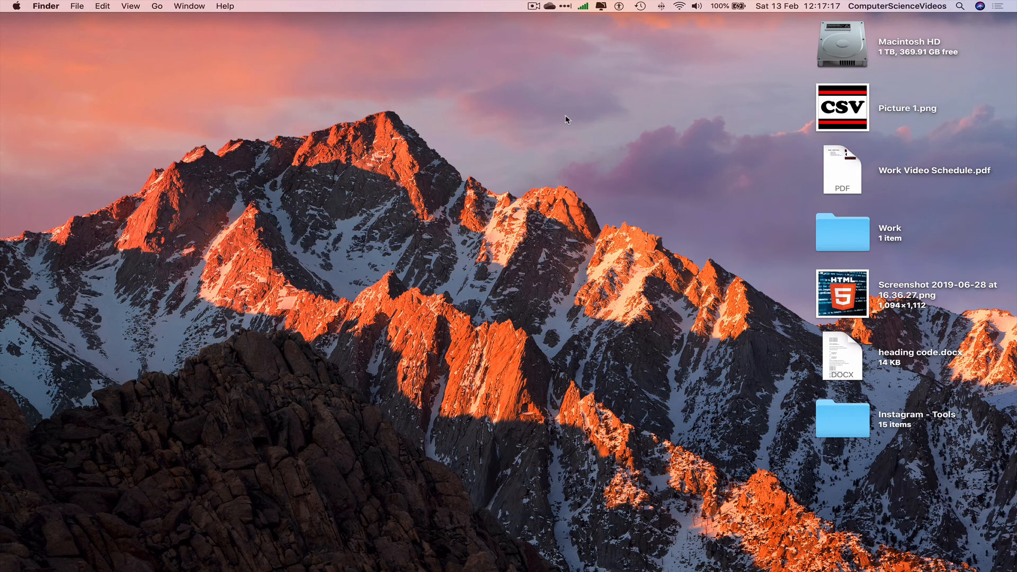